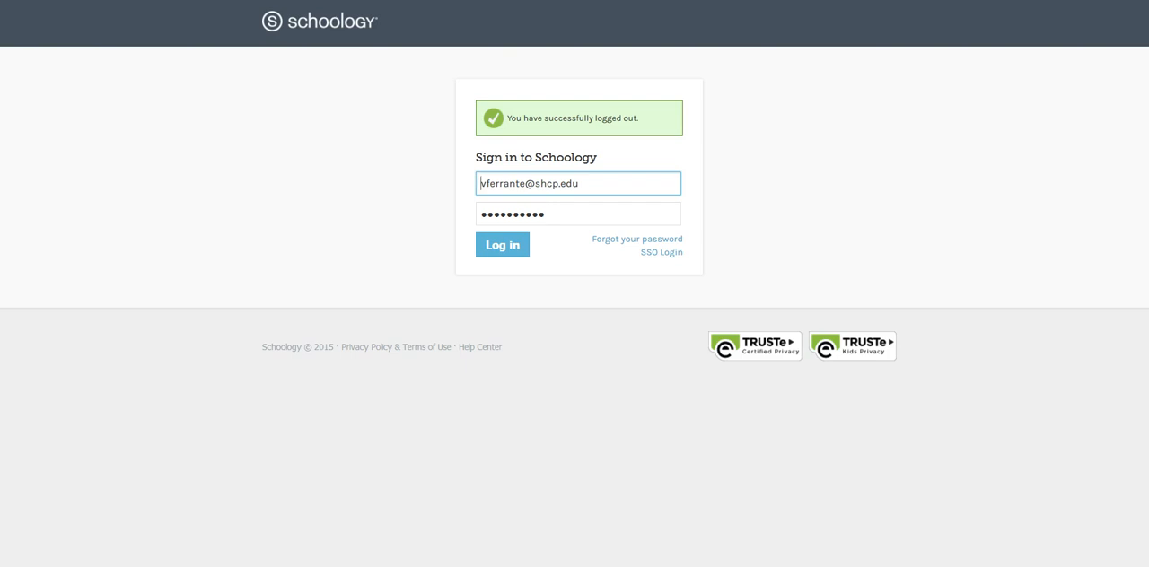
mouse_move(393, 255)
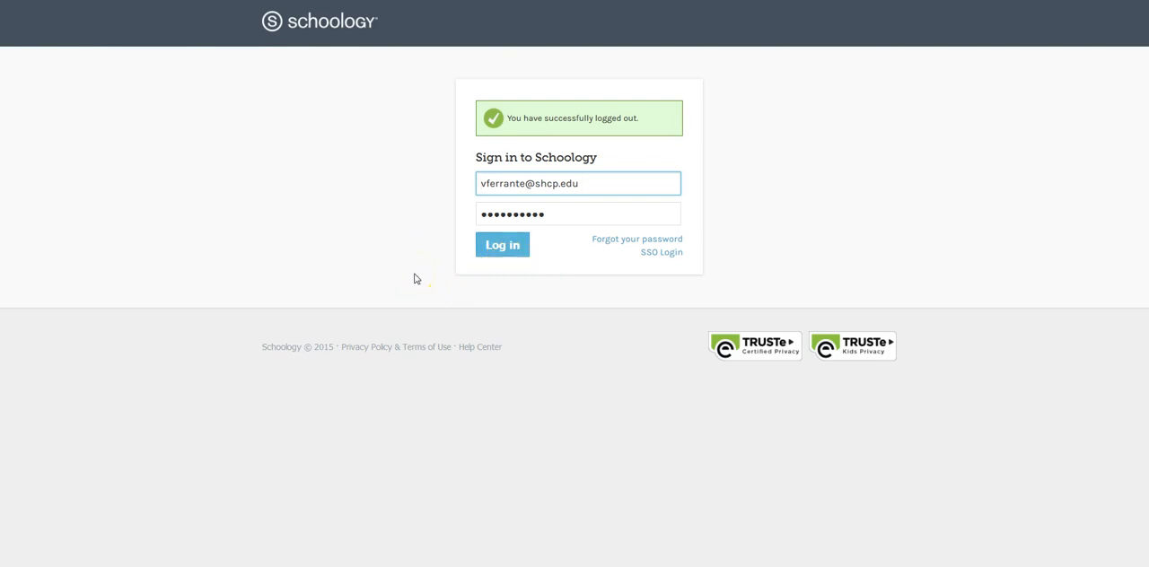
- Log in to Schoology with the entered email and password
click(502, 244)
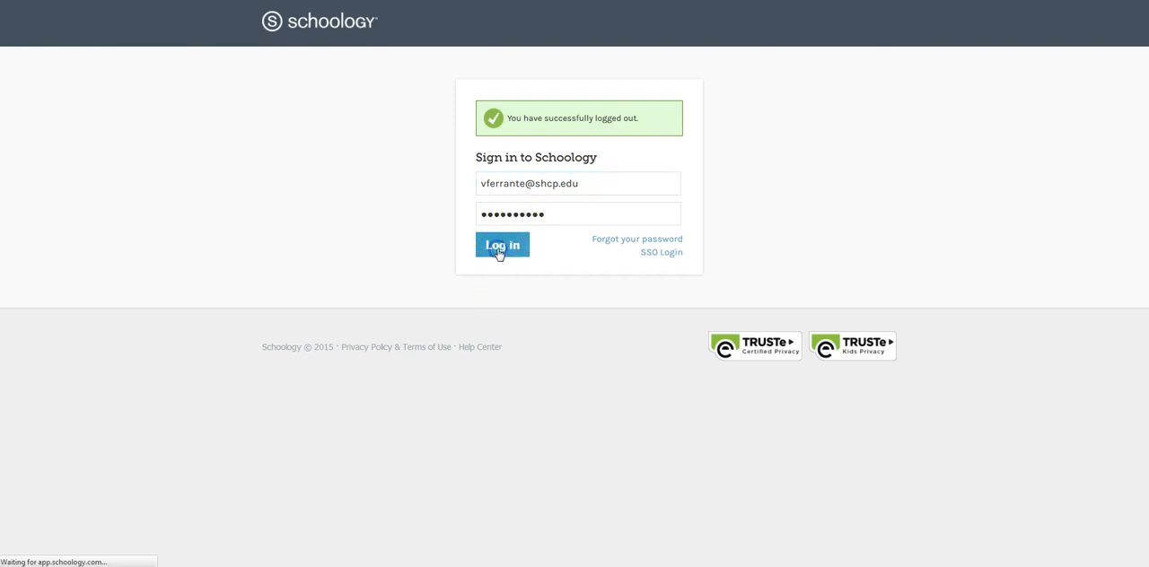
- From the home feed, choose Notifications in the account dropdown beside your name
click(503, 245)
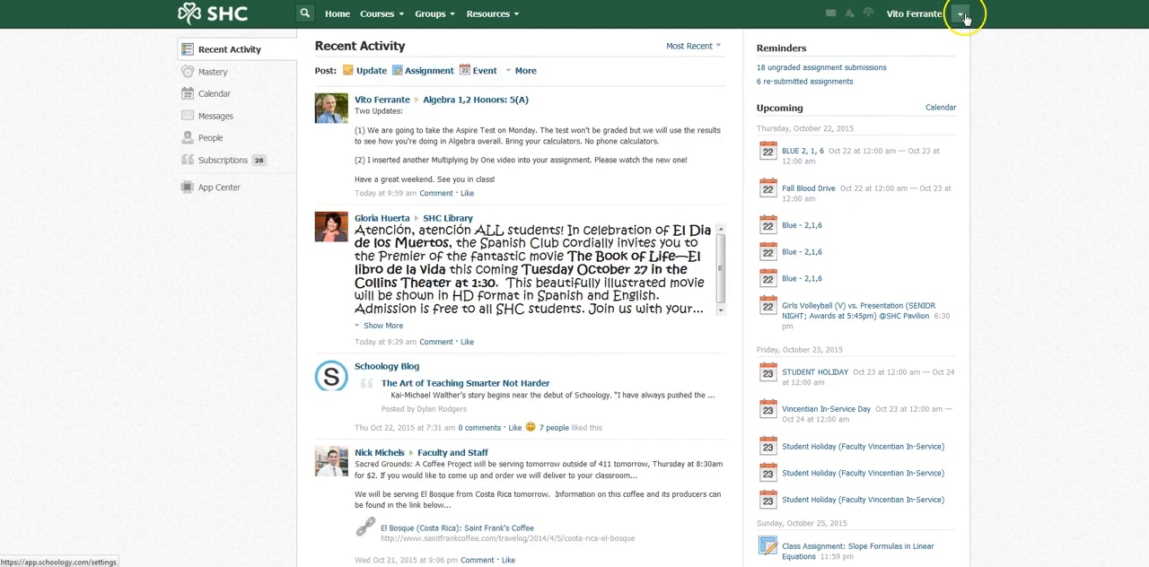
mouse_move(959, 14)
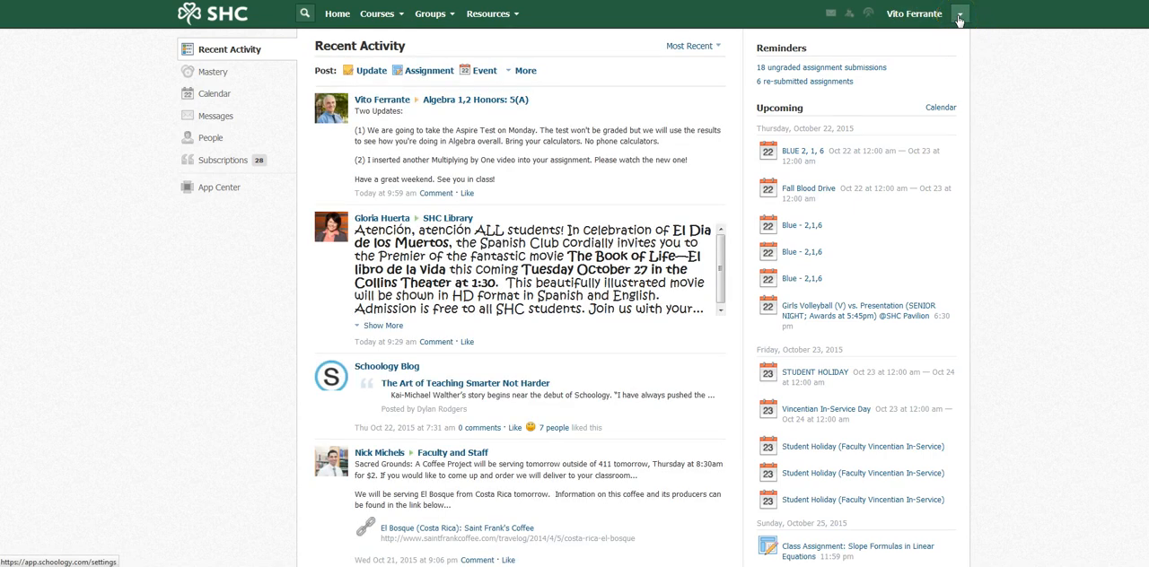
click(959, 15)
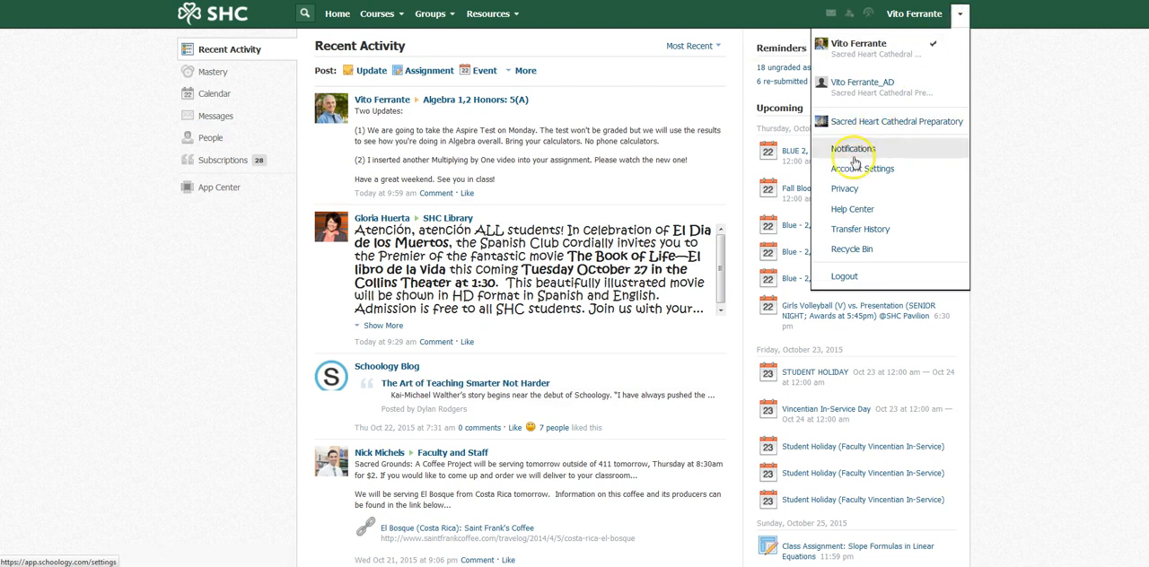
mouse_move(858, 154)
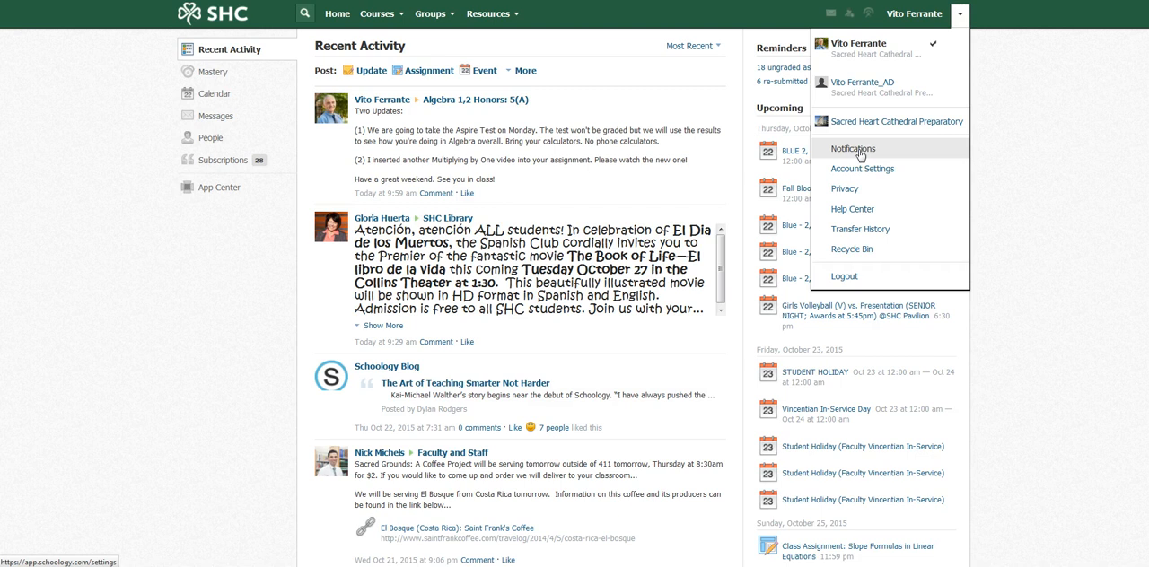
mouse_move(844, 188)
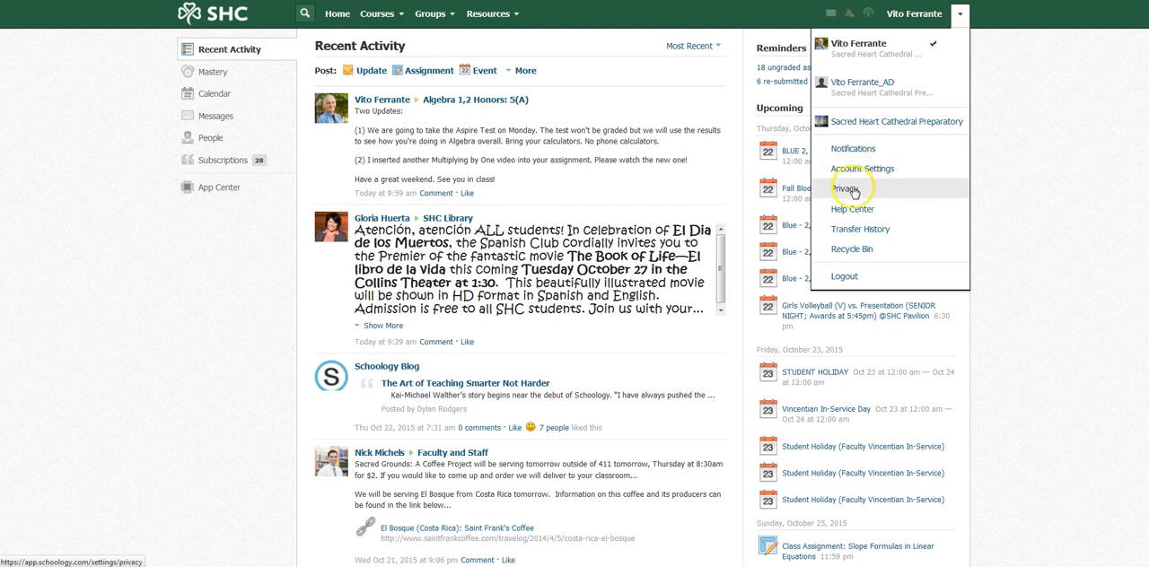
mouse_move(851, 148)
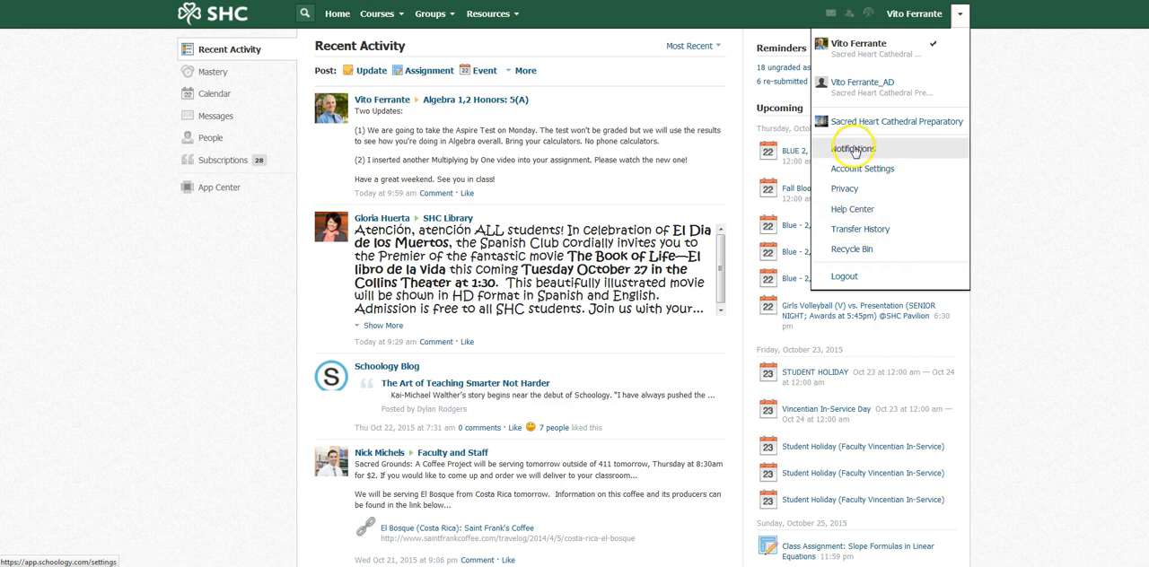
click(851, 147)
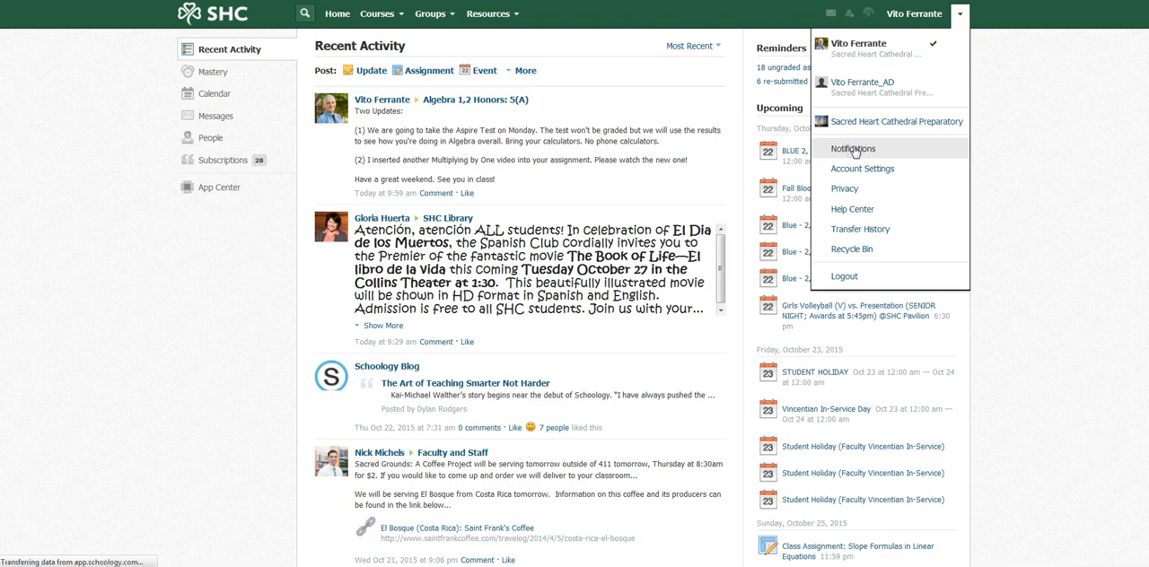
- Load the Account Notifications settings listing email and mobile alert choices
click(851, 149)
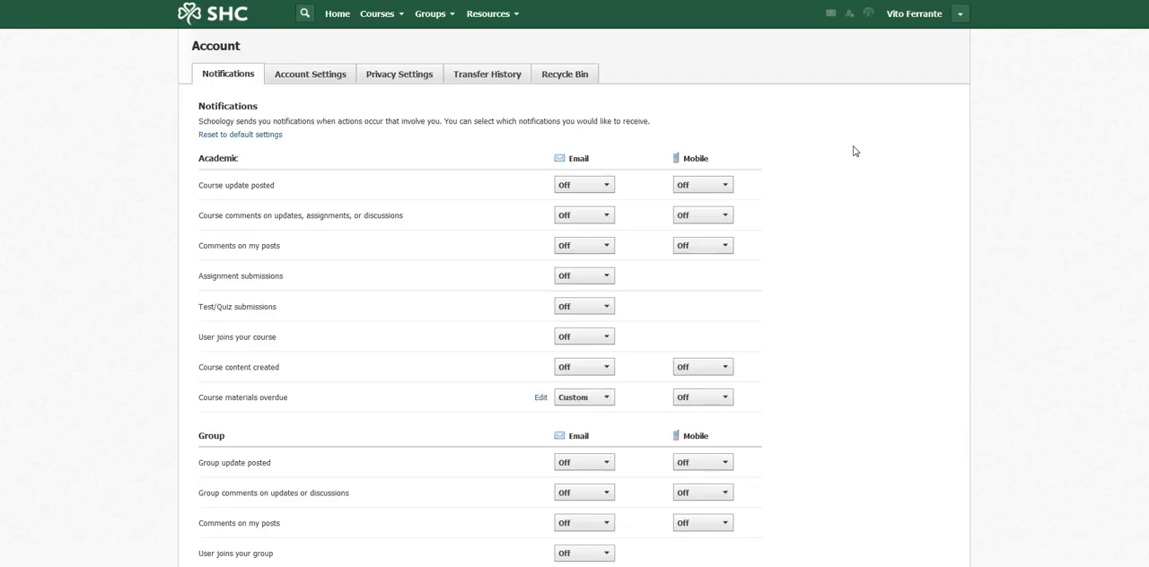
mouse_move(535, 99)
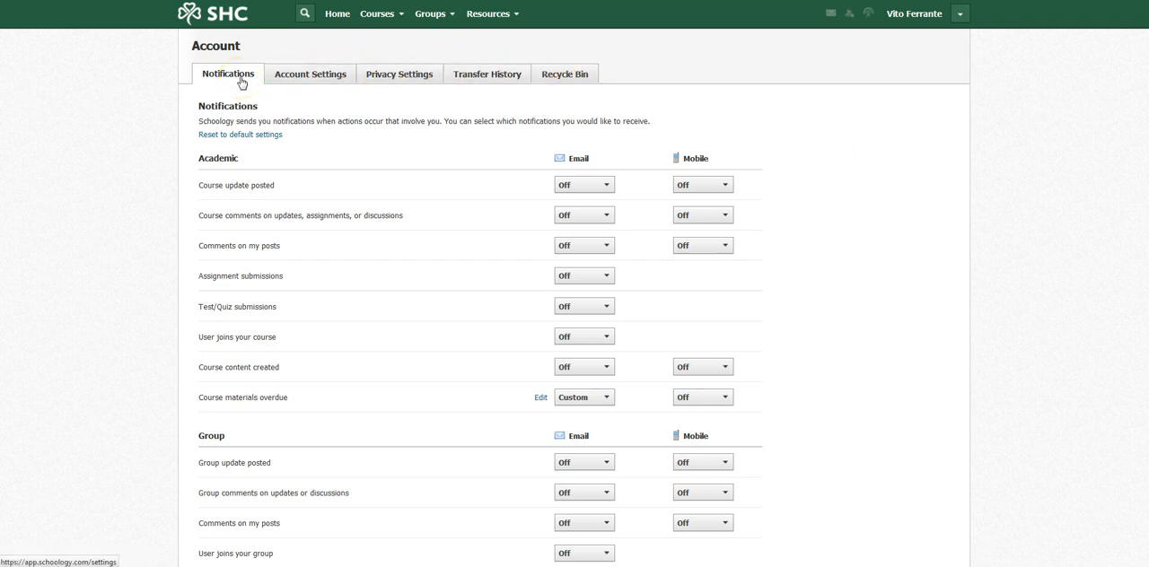
mouse_move(239, 83)
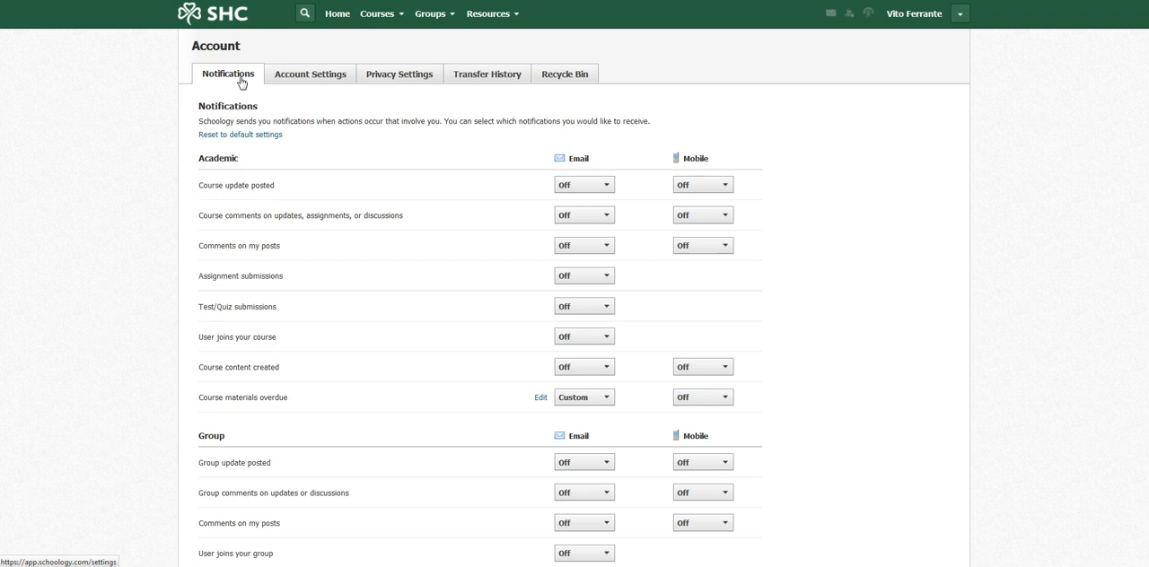
mouse_move(216, 172)
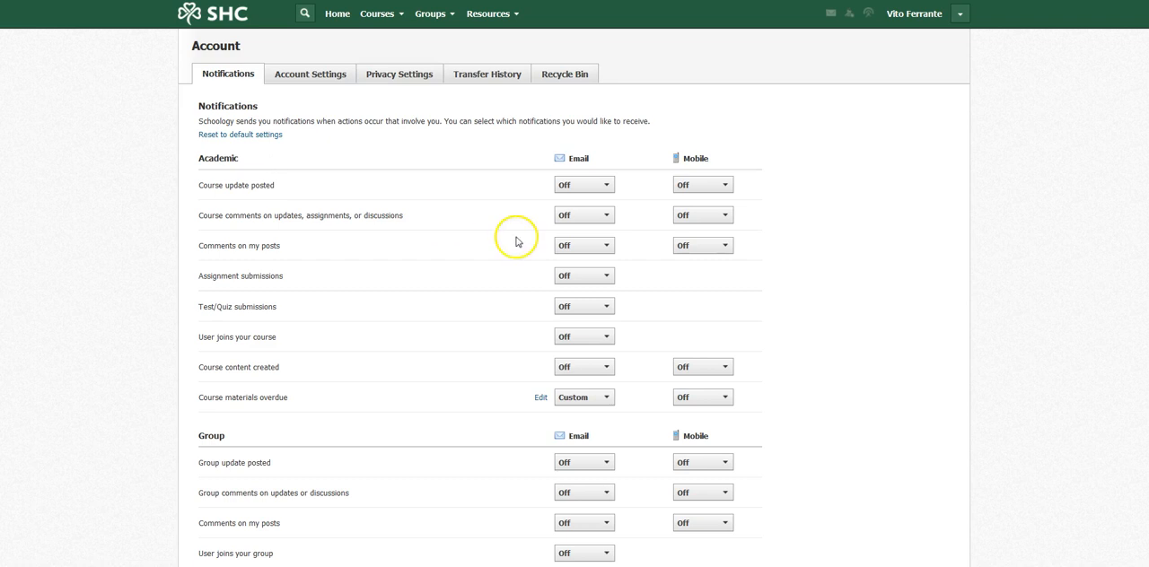
mouse_move(550, 149)
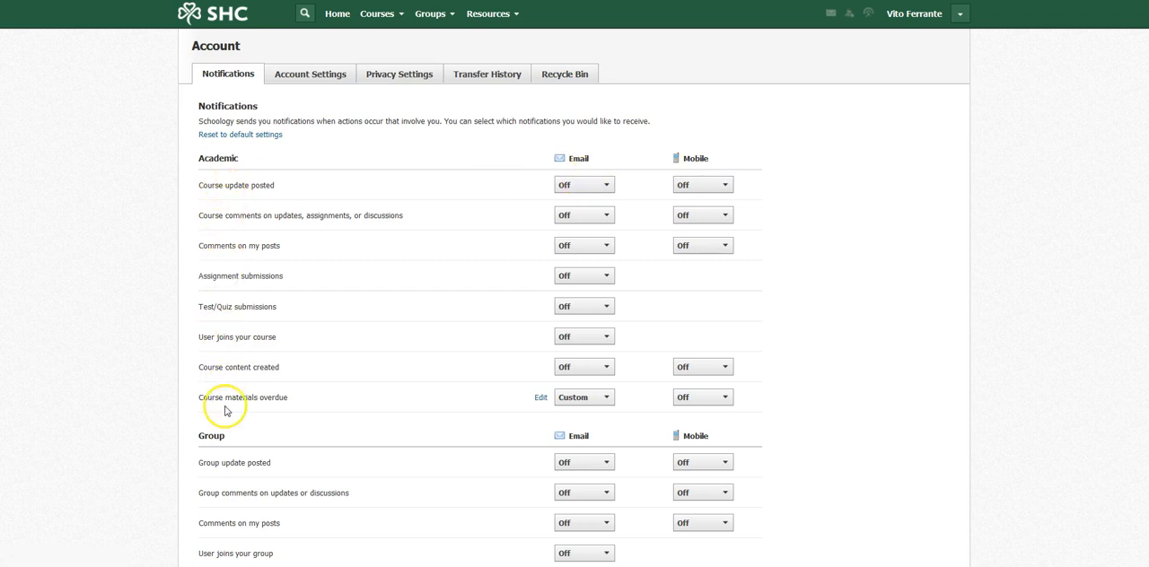
mouse_move(548, 215)
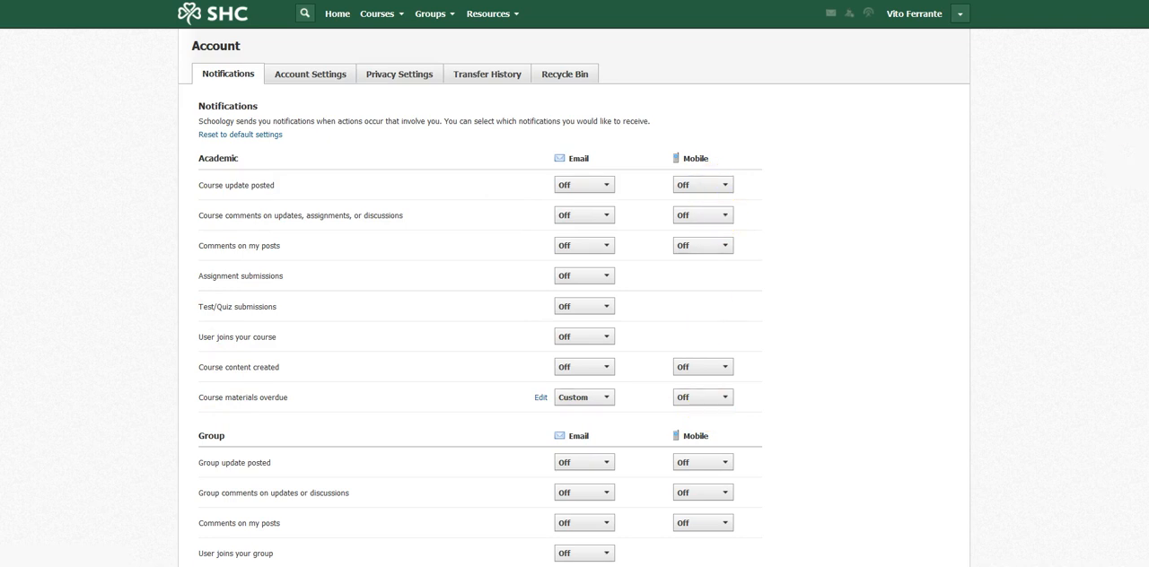
scroll(down, 3)
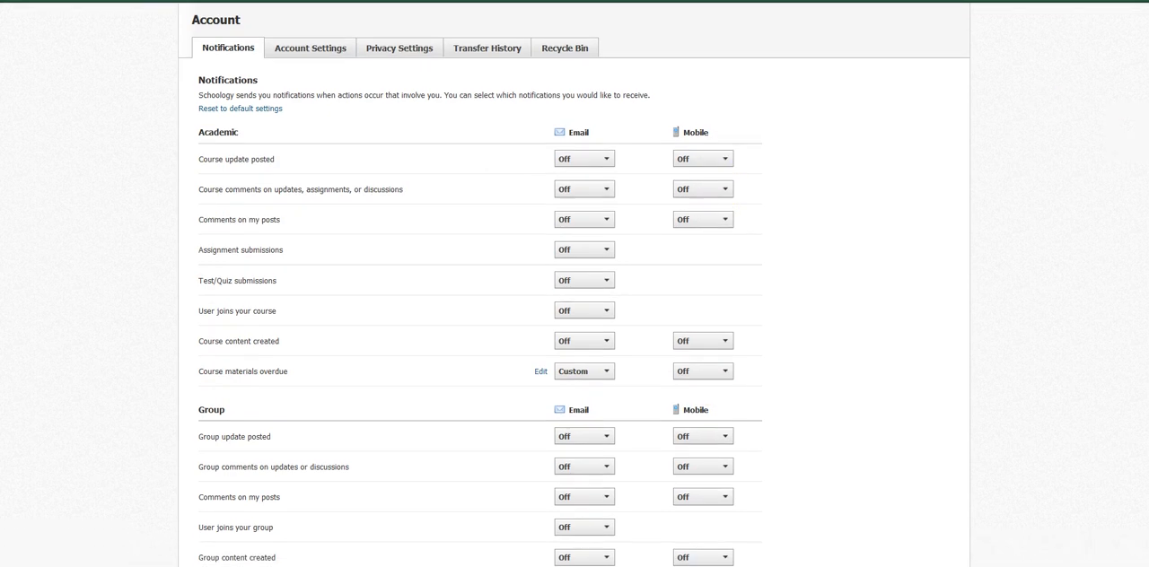
scroll(down, 3)
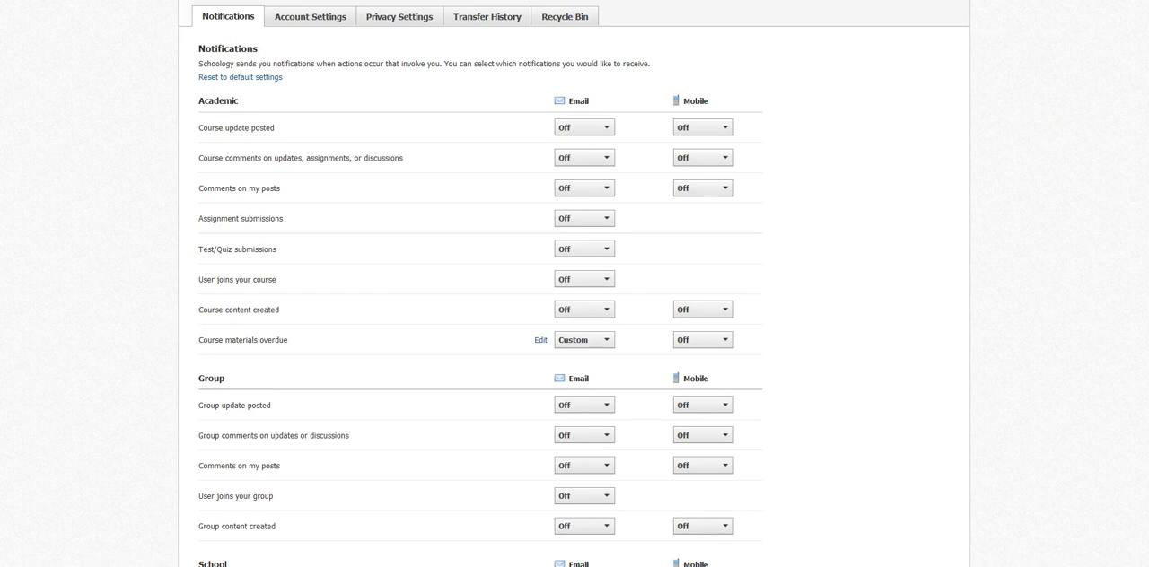
scroll(down, 3)
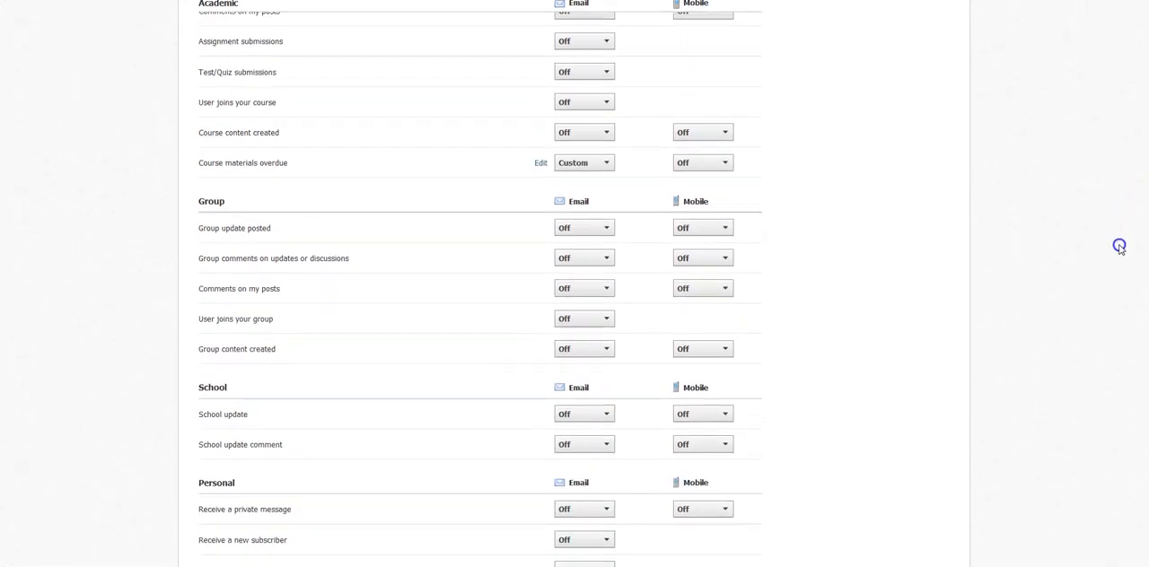
scroll(down, 3)
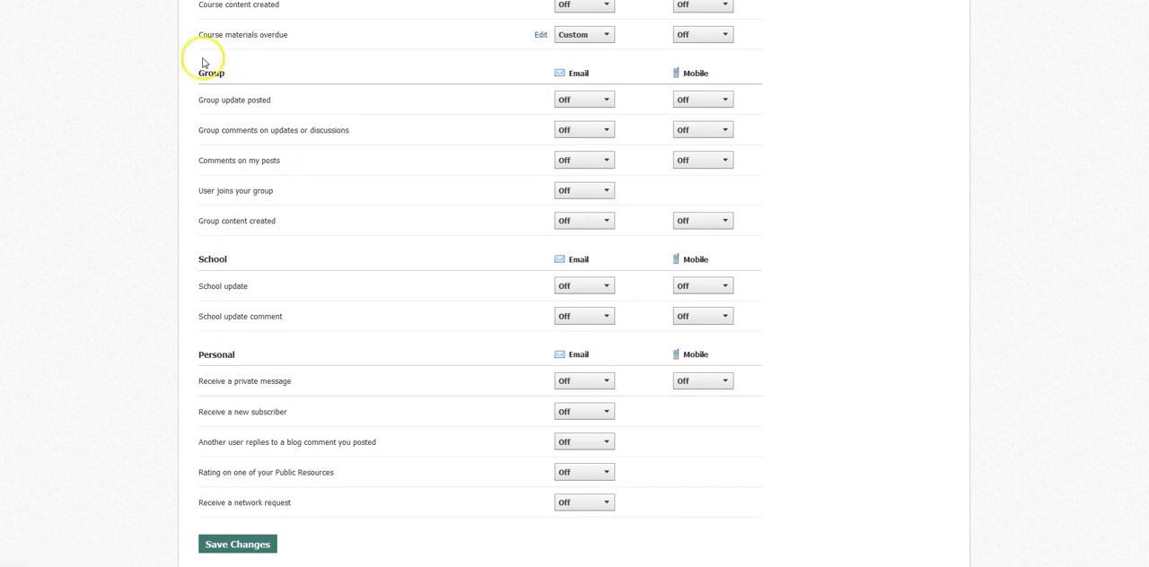
mouse_move(226, 77)
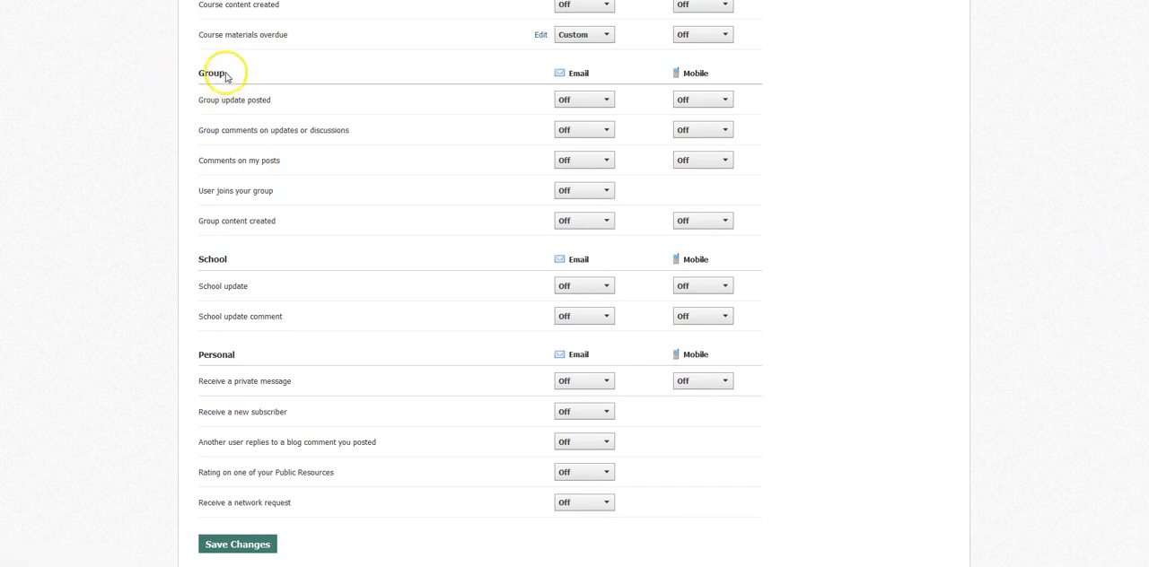
mouse_move(230, 154)
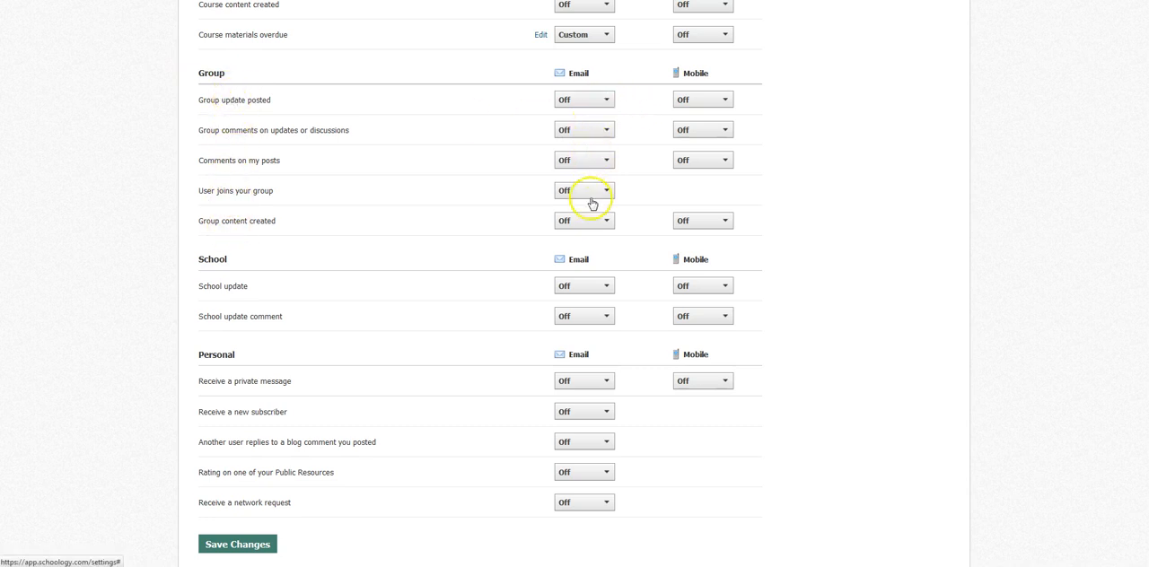
mouse_move(571, 101)
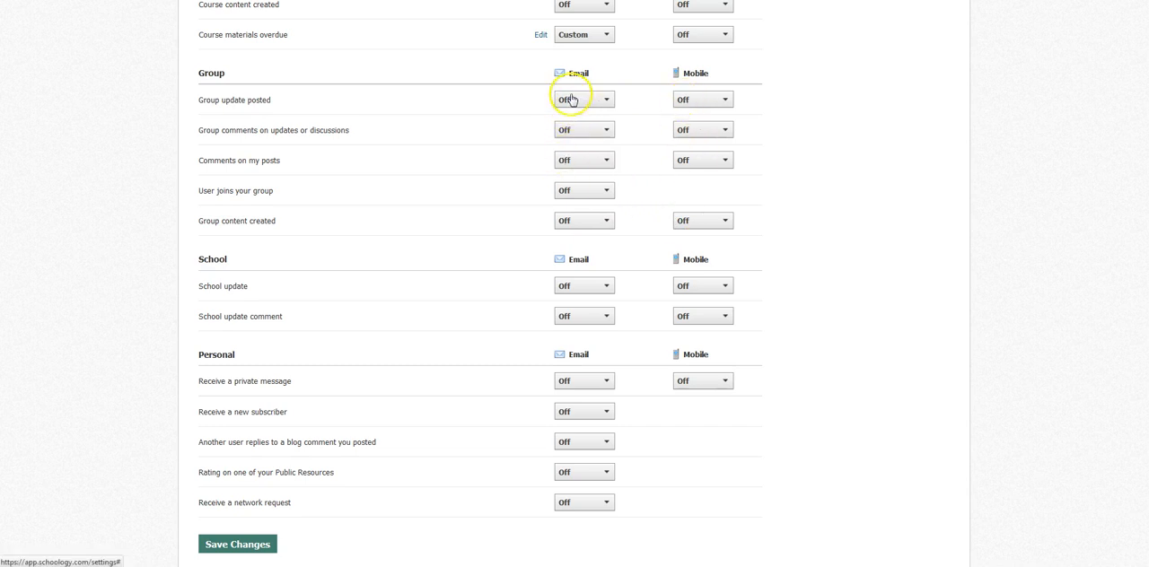
mouse_move(568, 196)
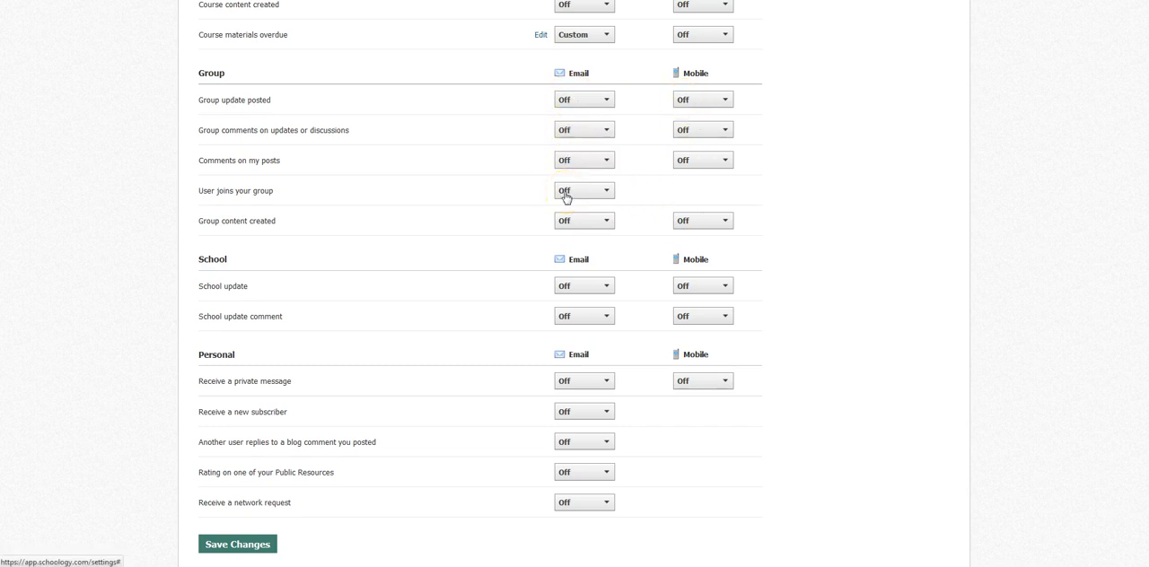
mouse_move(334, 180)
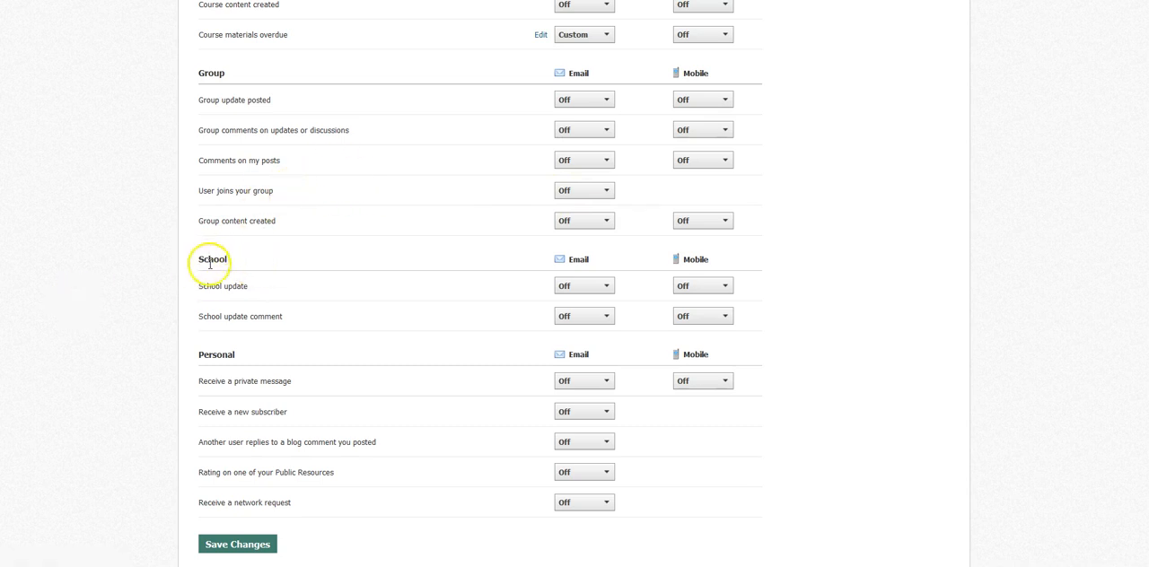
mouse_move(322, 258)
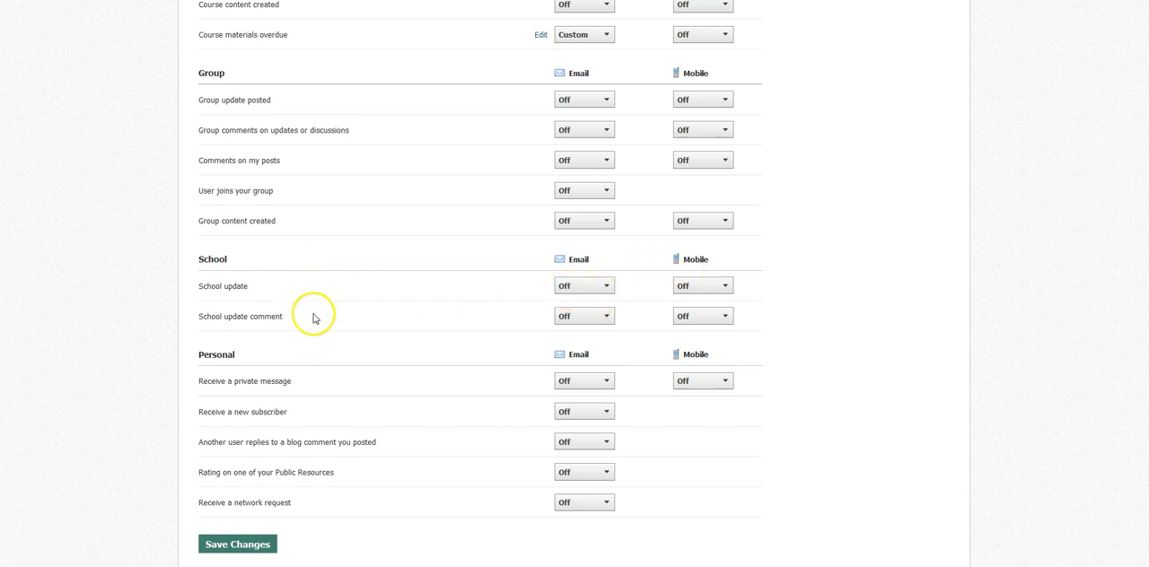
mouse_move(287, 301)
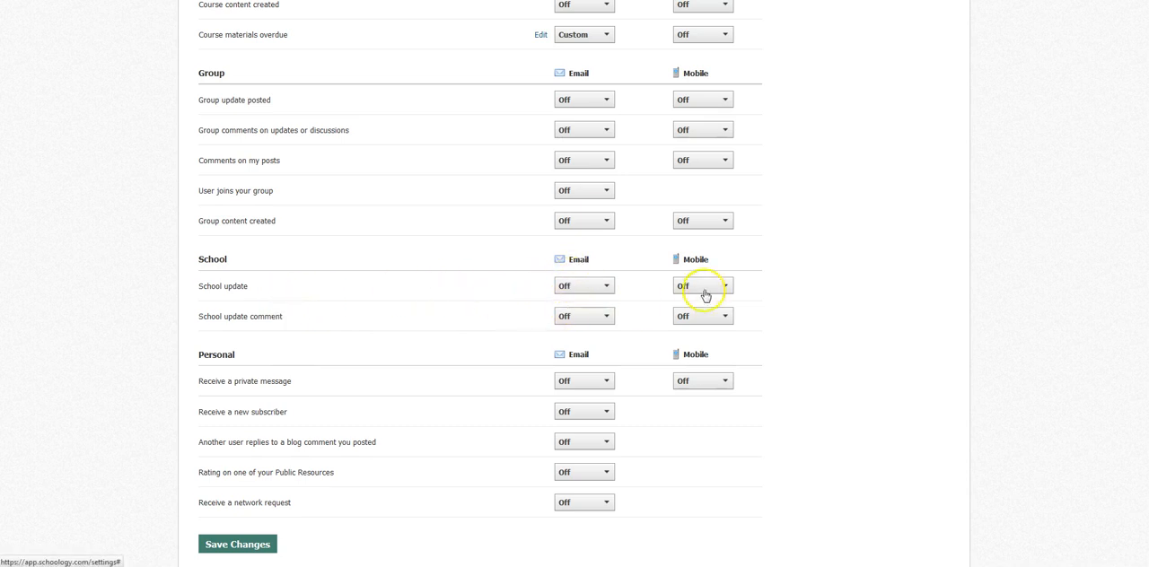
mouse_move(575, 308)
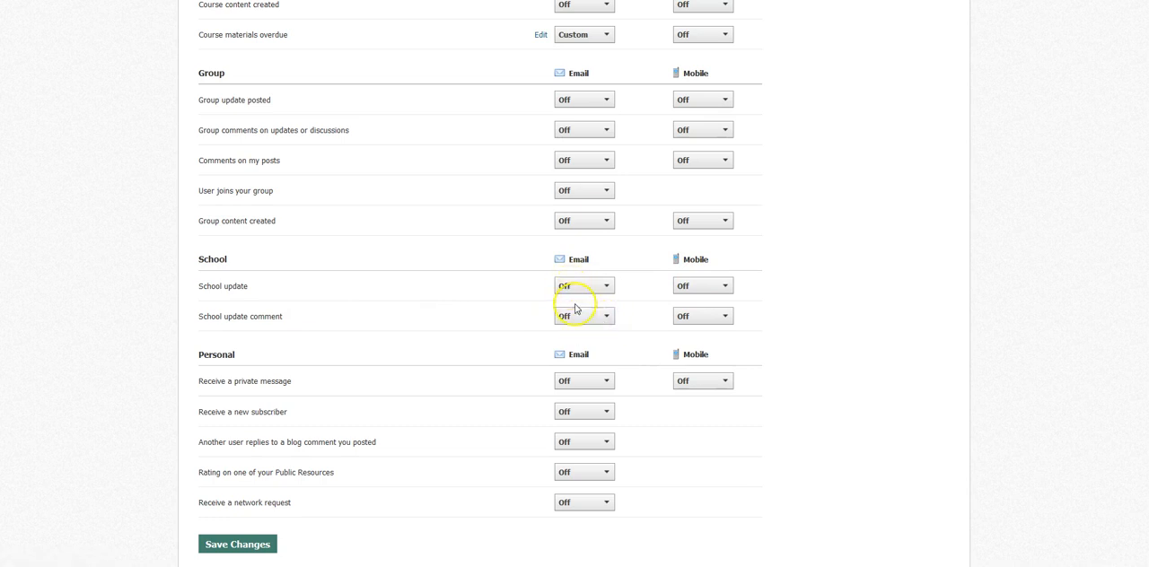
mouse_move(215, 465)
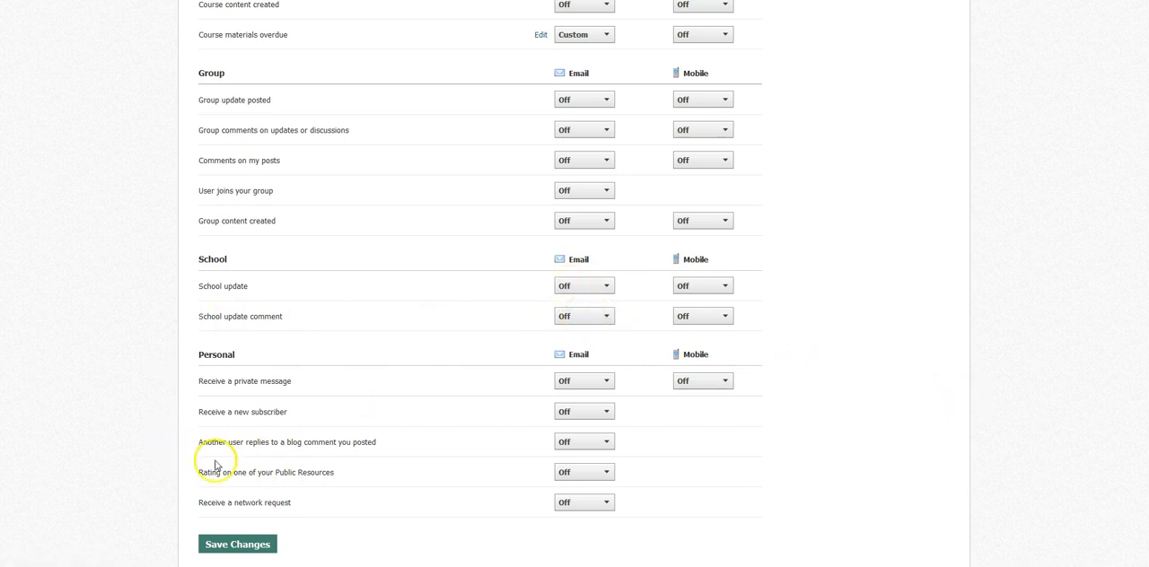
mouse_move(145, 449)
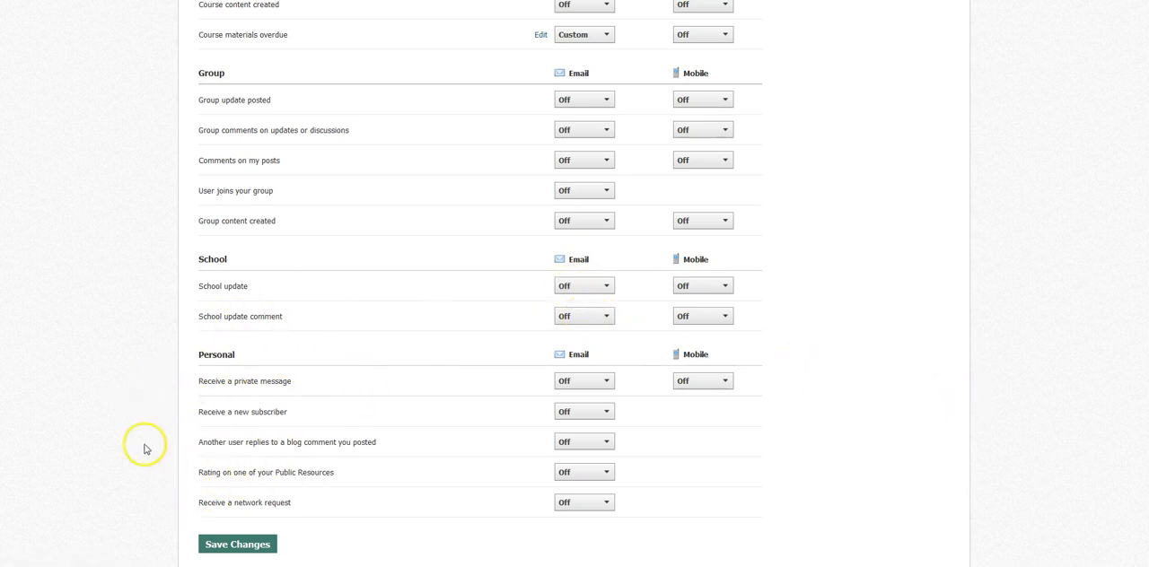
mouse_move(279, 446)
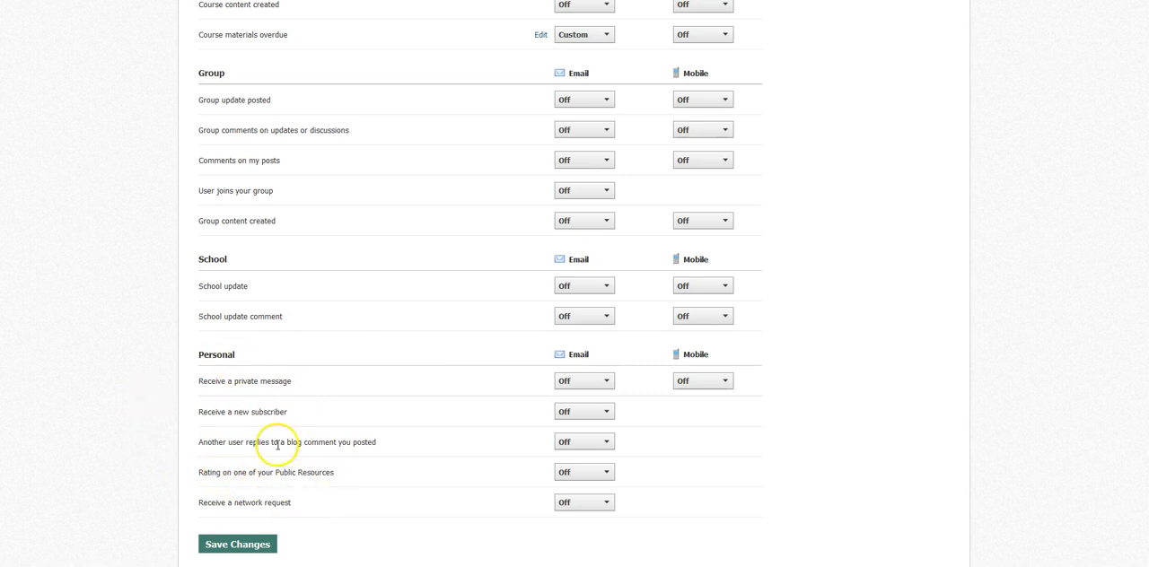
mouse_move(266, 413)
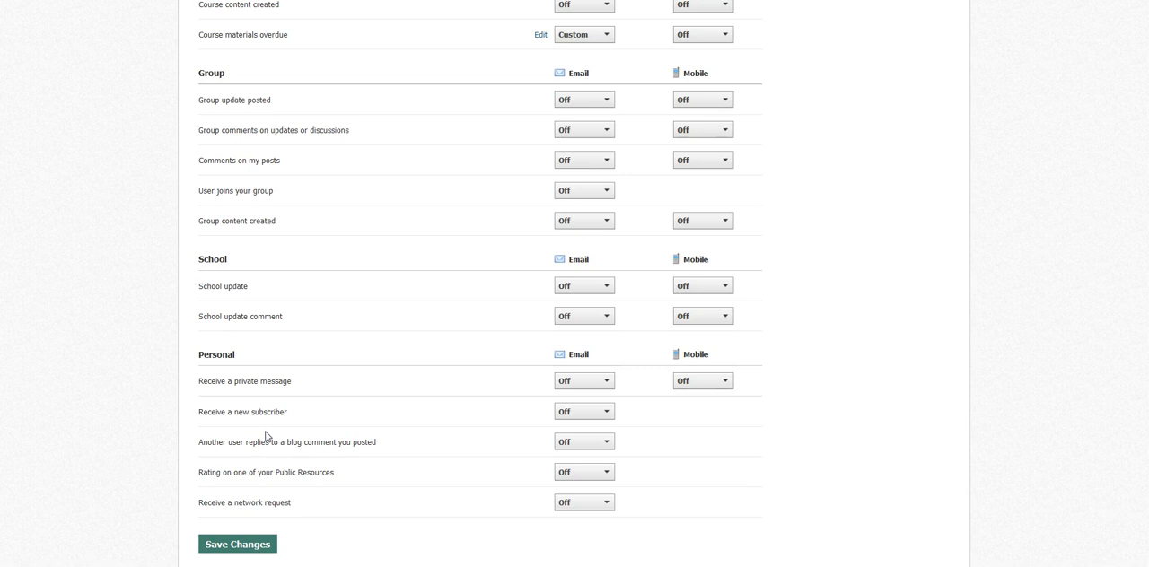
click(237, 544)
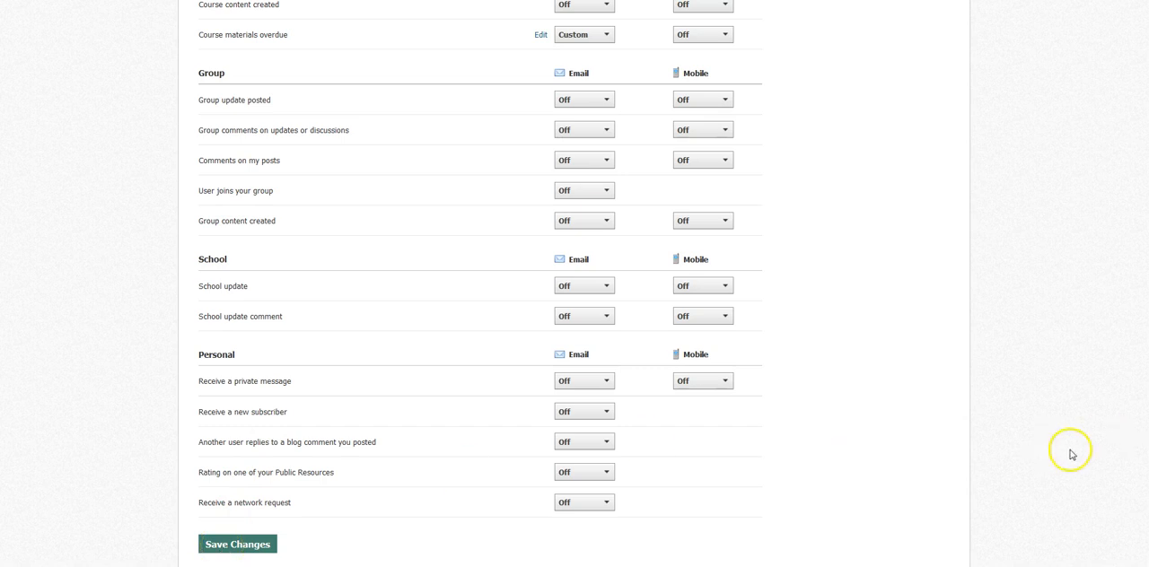
scroll(up, 3)
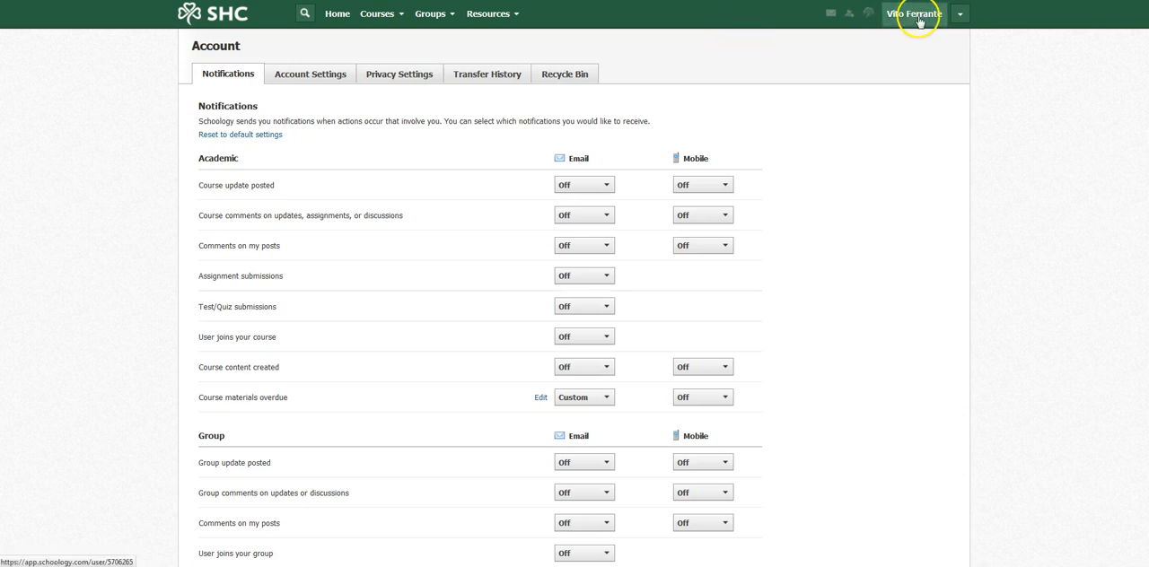
click(959, 14)
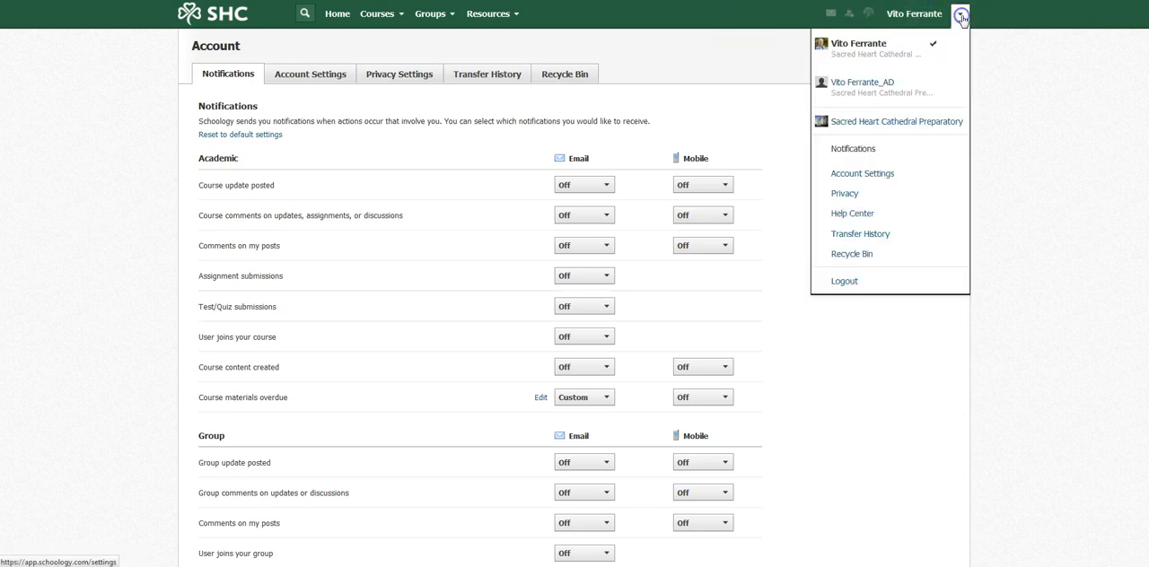
mouse_move(871, 149)
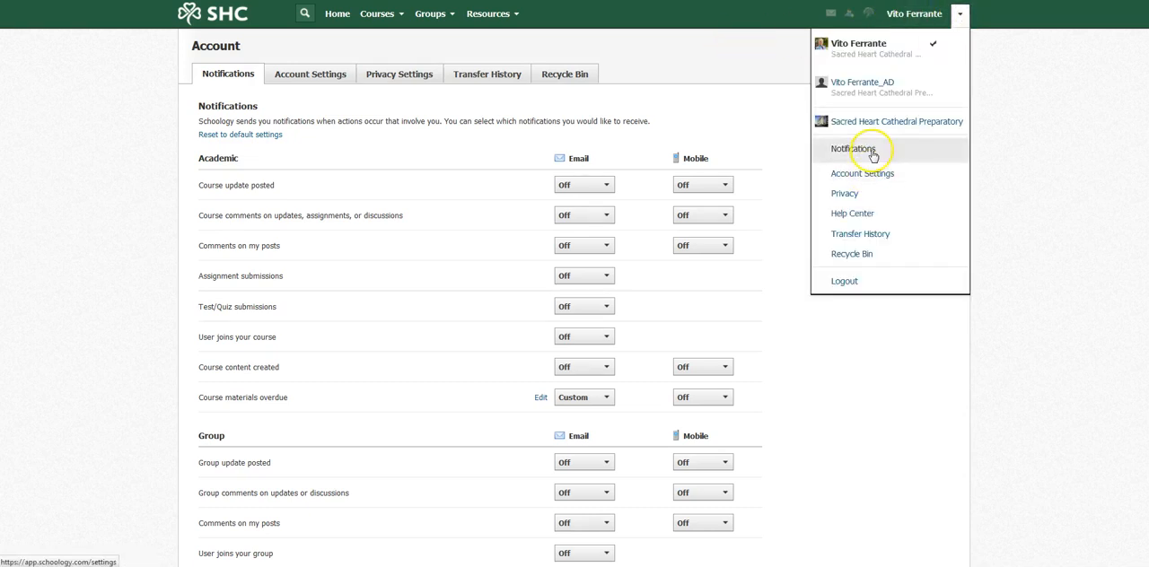
click(854, 149)
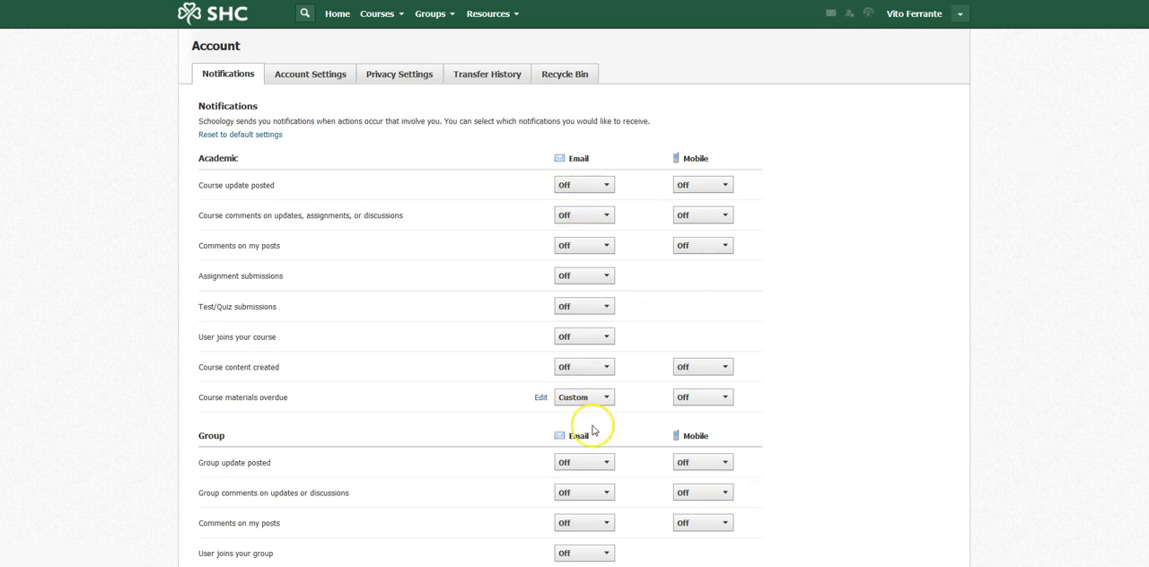
mouse_move(227, 452)
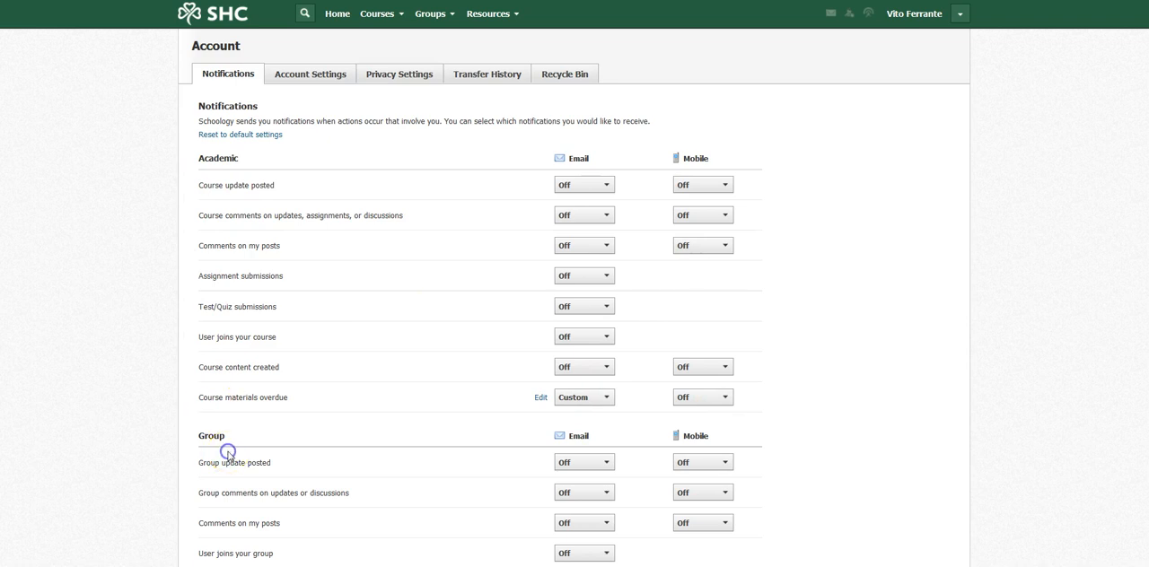